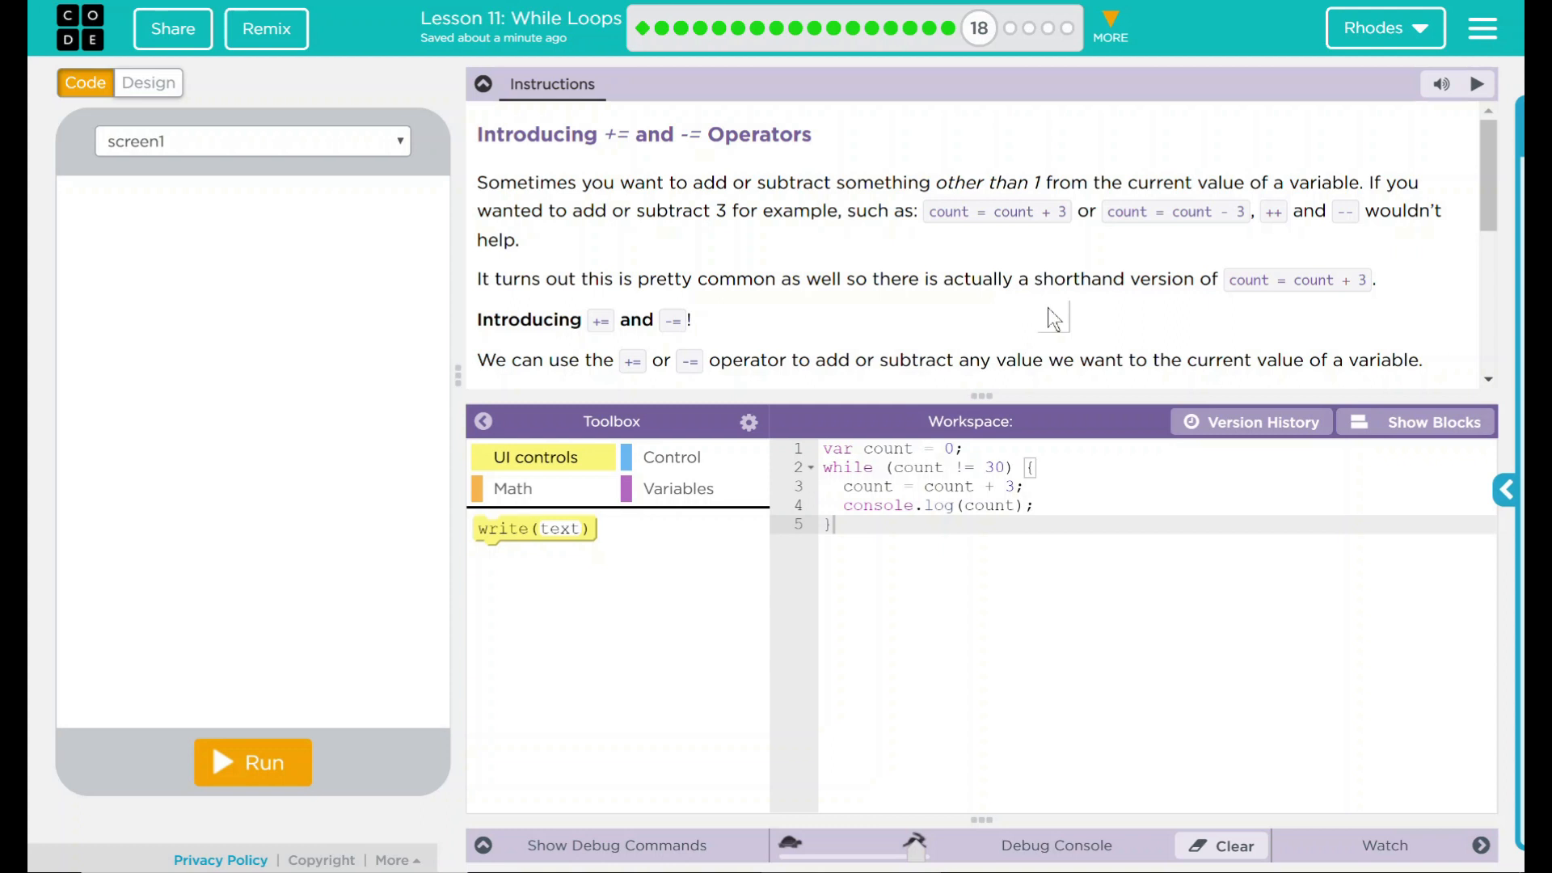
mouse_move(1045, 324)
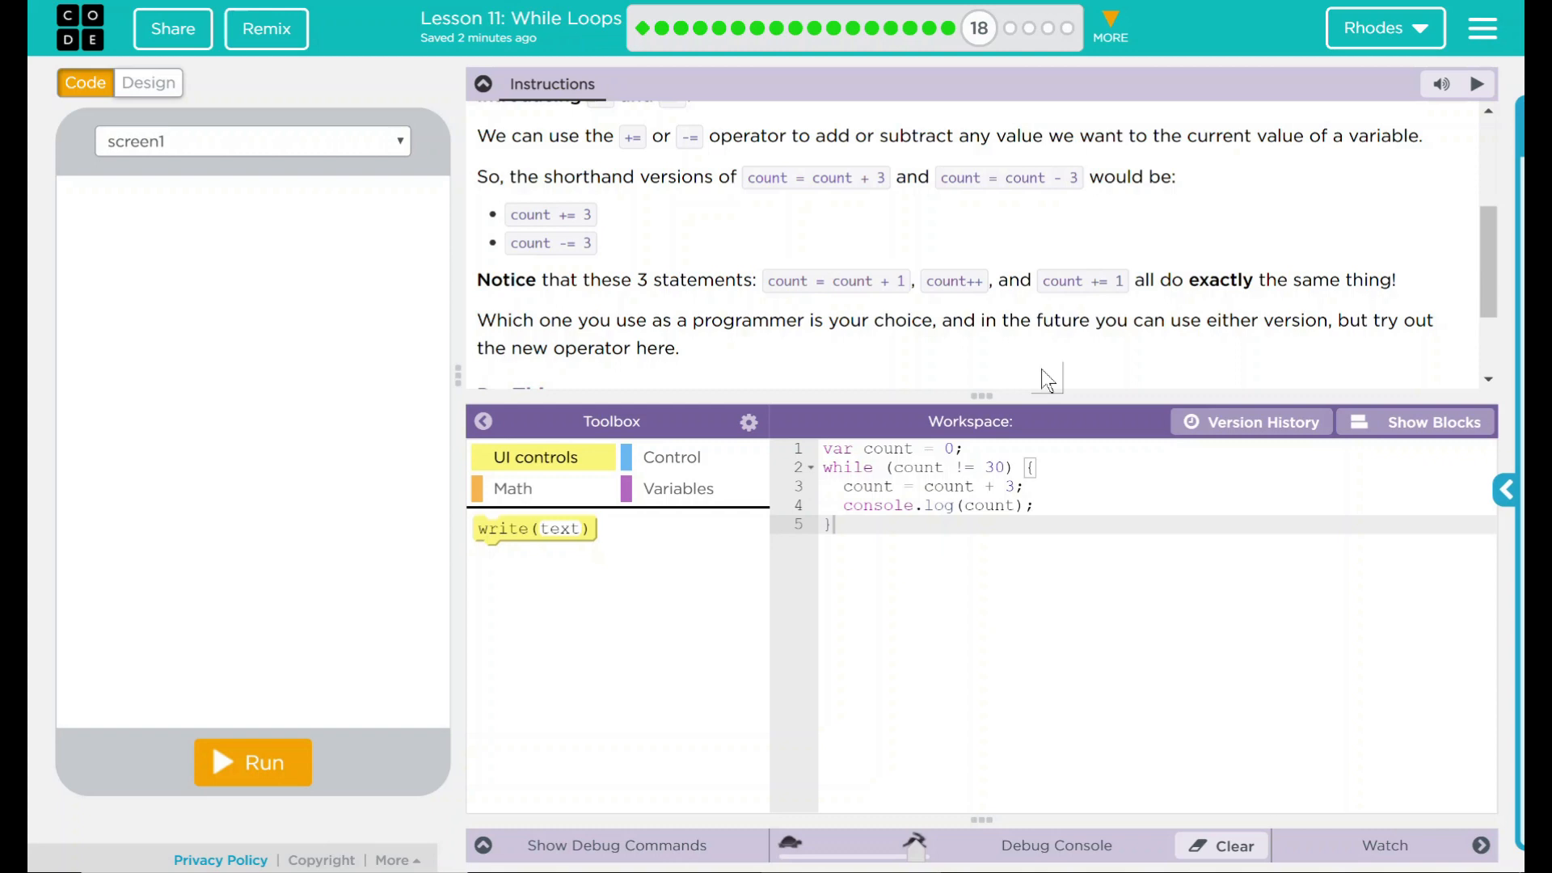
mouse_move(1099, 366)
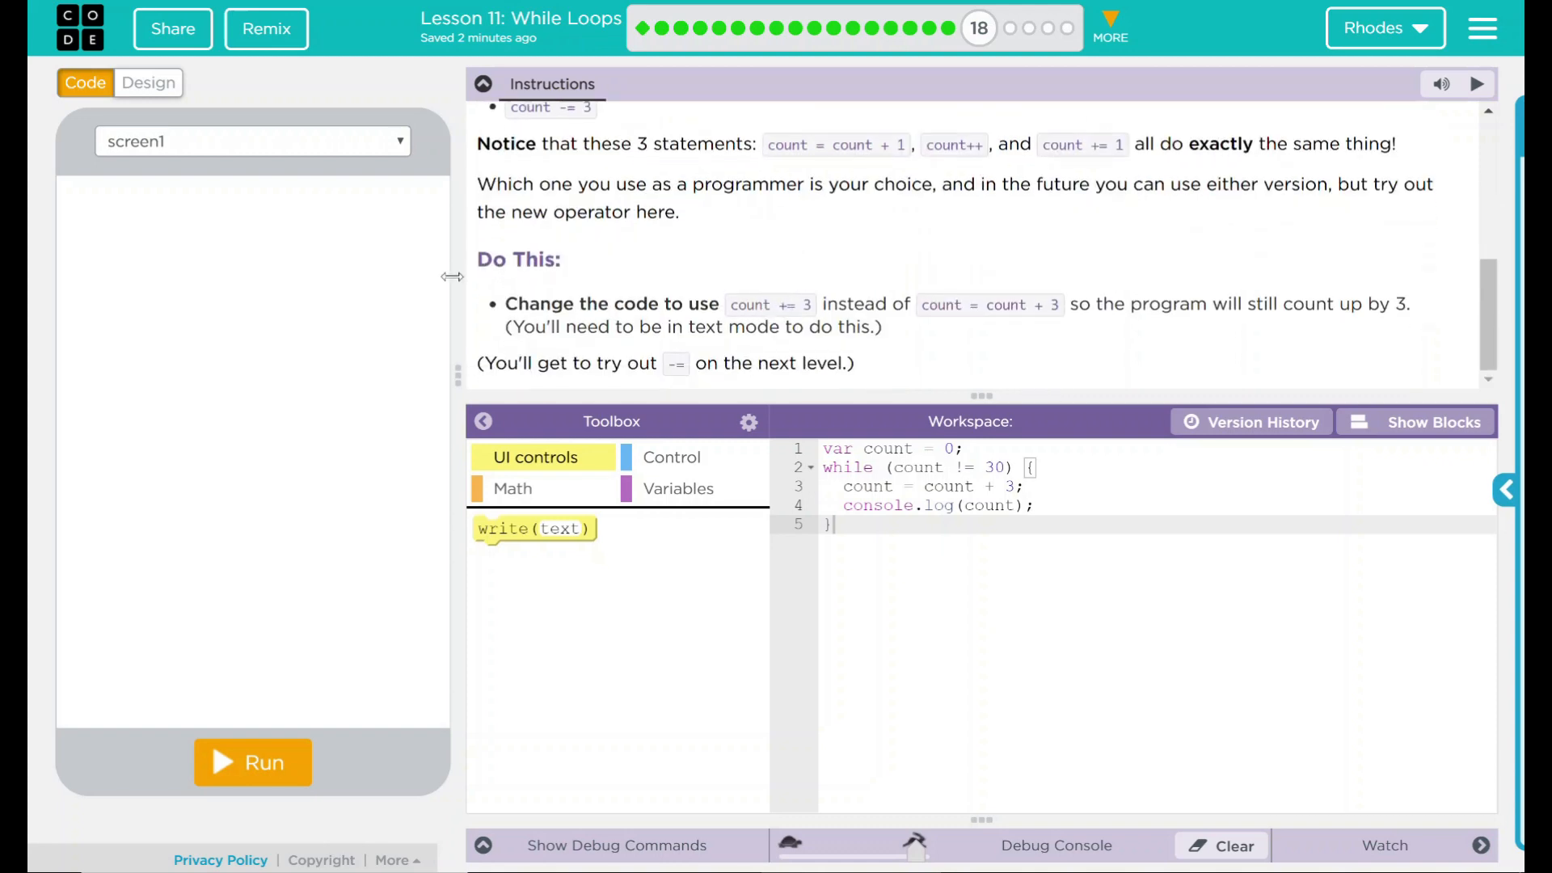
mouse_move(993, 371)
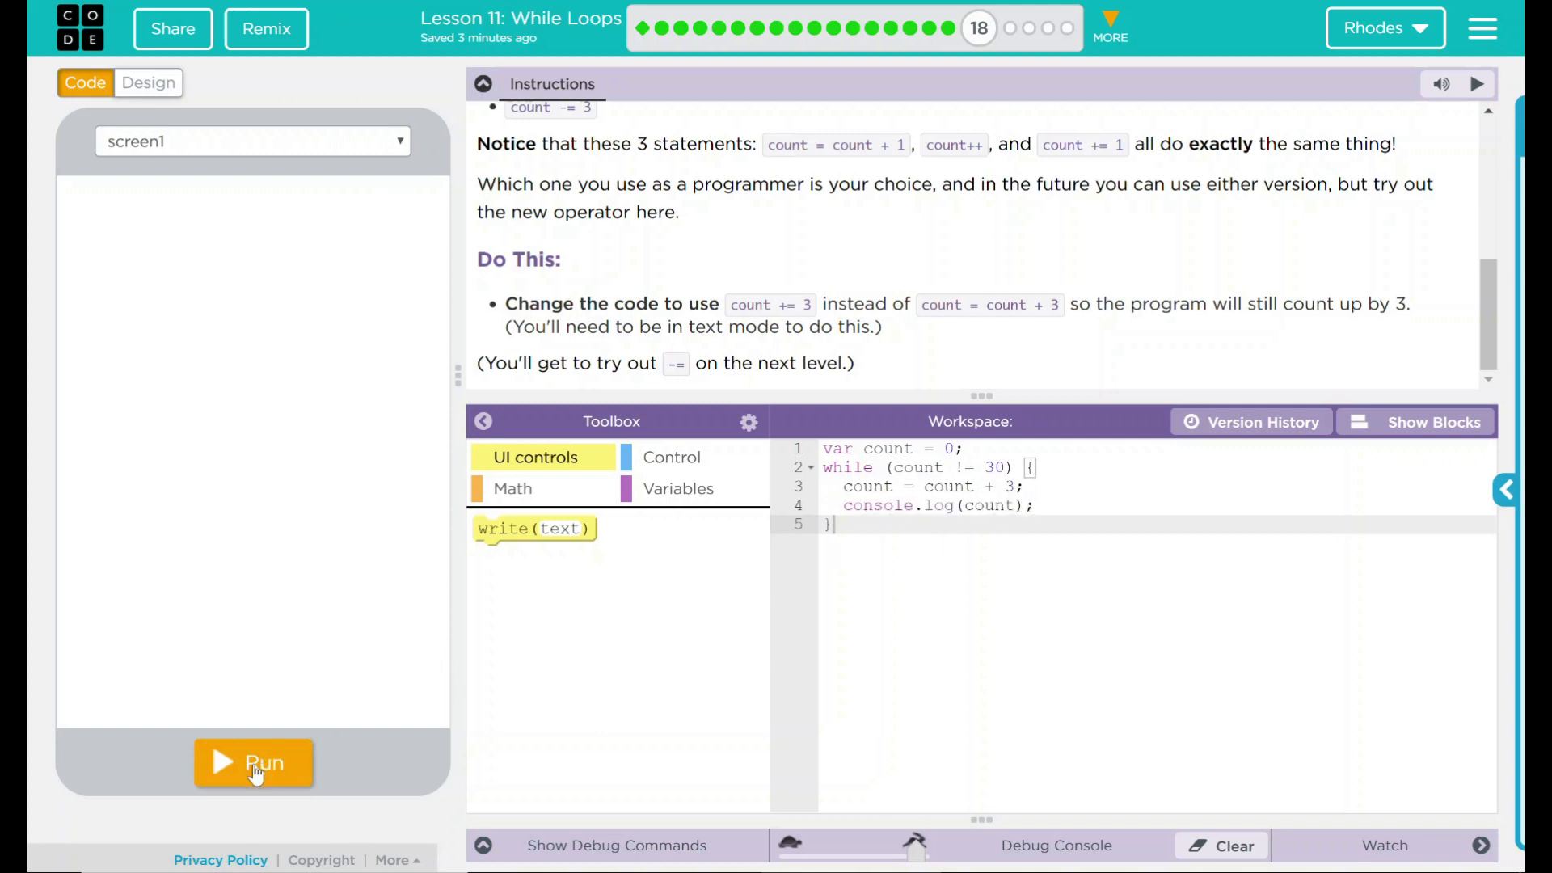
Step: Run the original while-loop program so the console prints counts up to 30
left_click(253, 762)
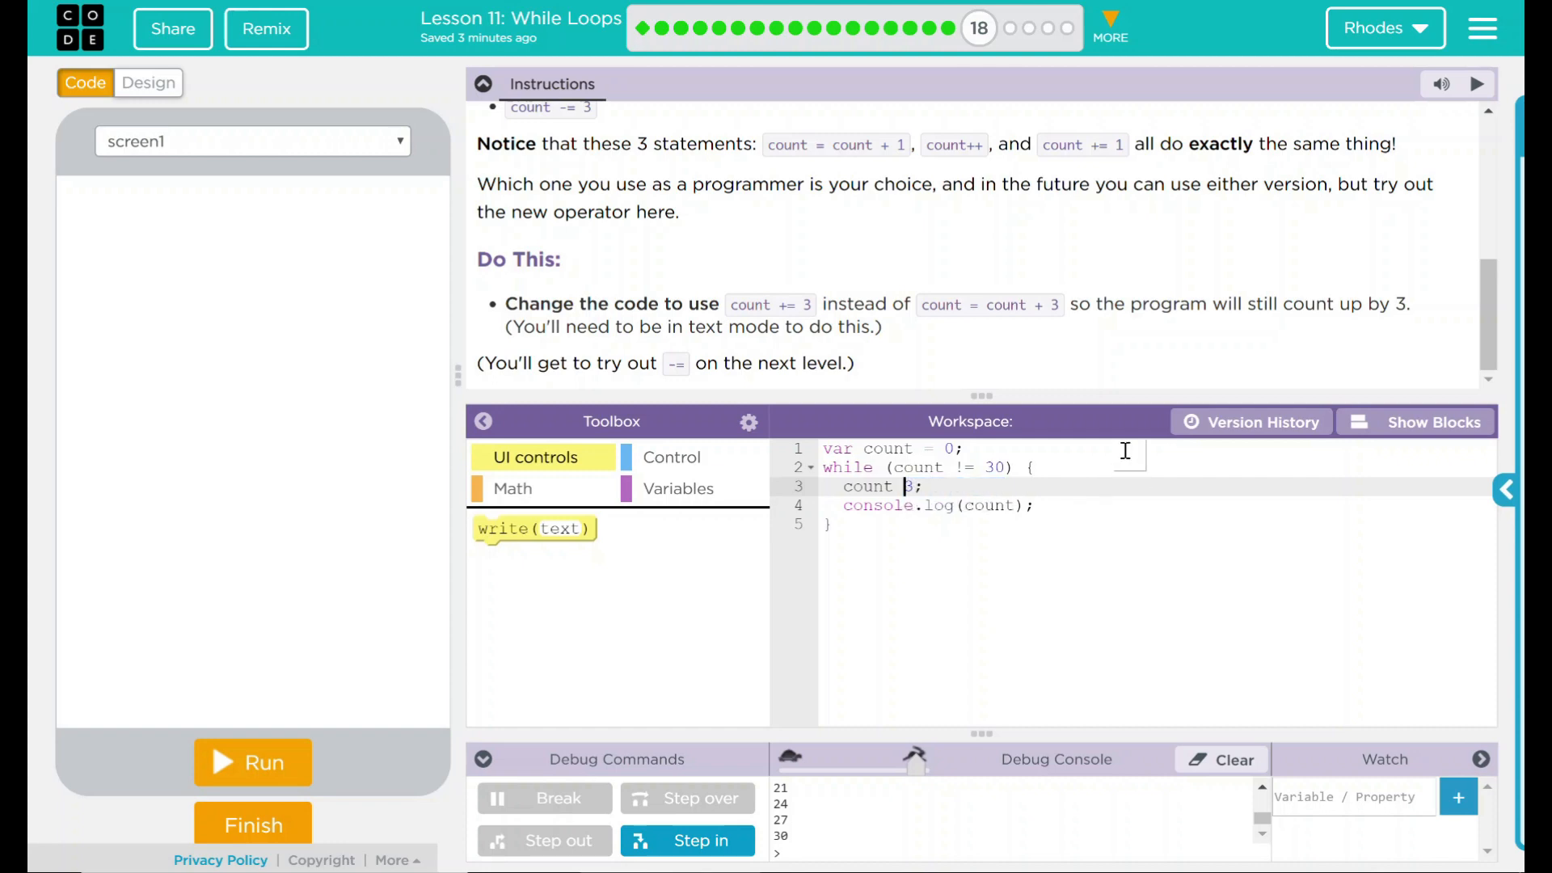
left_click(781, 486)
type("+= ")
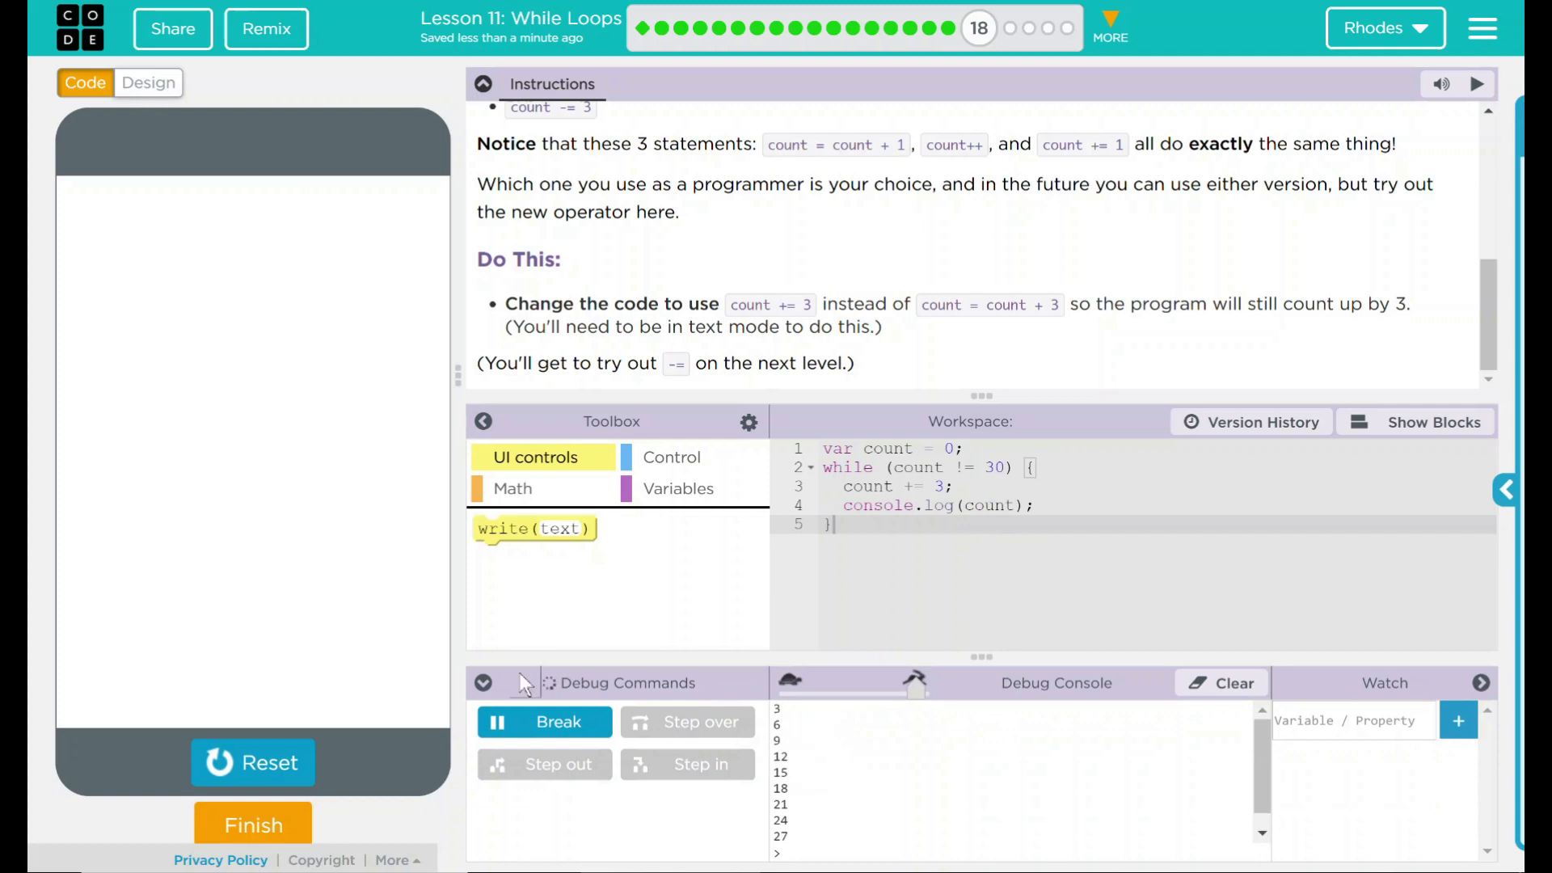
mouse_move(604, 585)
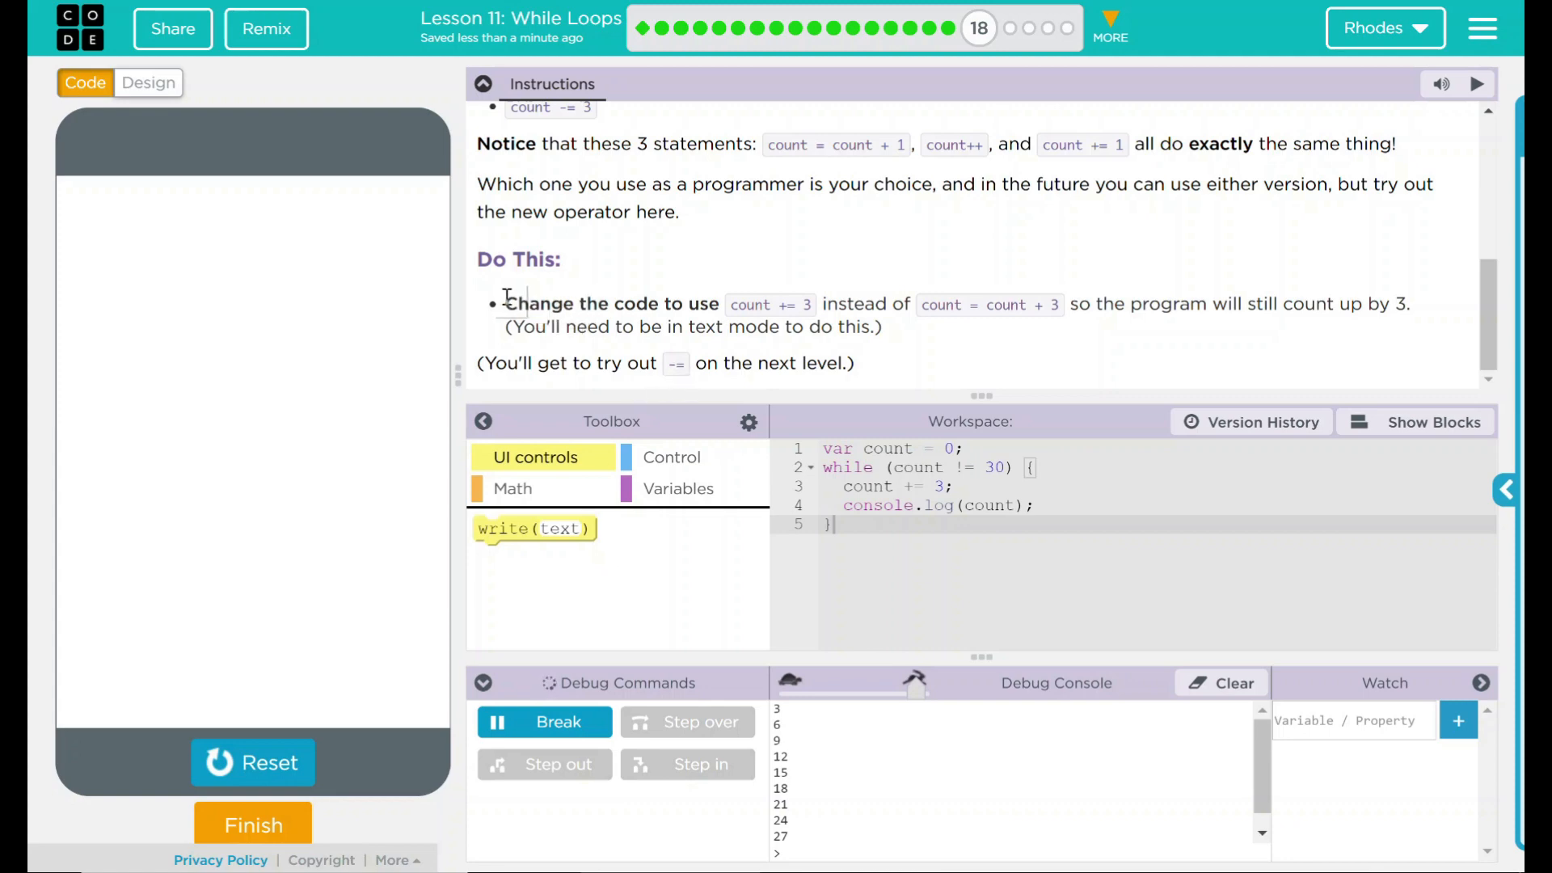
Step: Reset the running app and choose Finish to raise the 'Are you finished?' prompt
left_click_drag(504, 304, 900, 326)
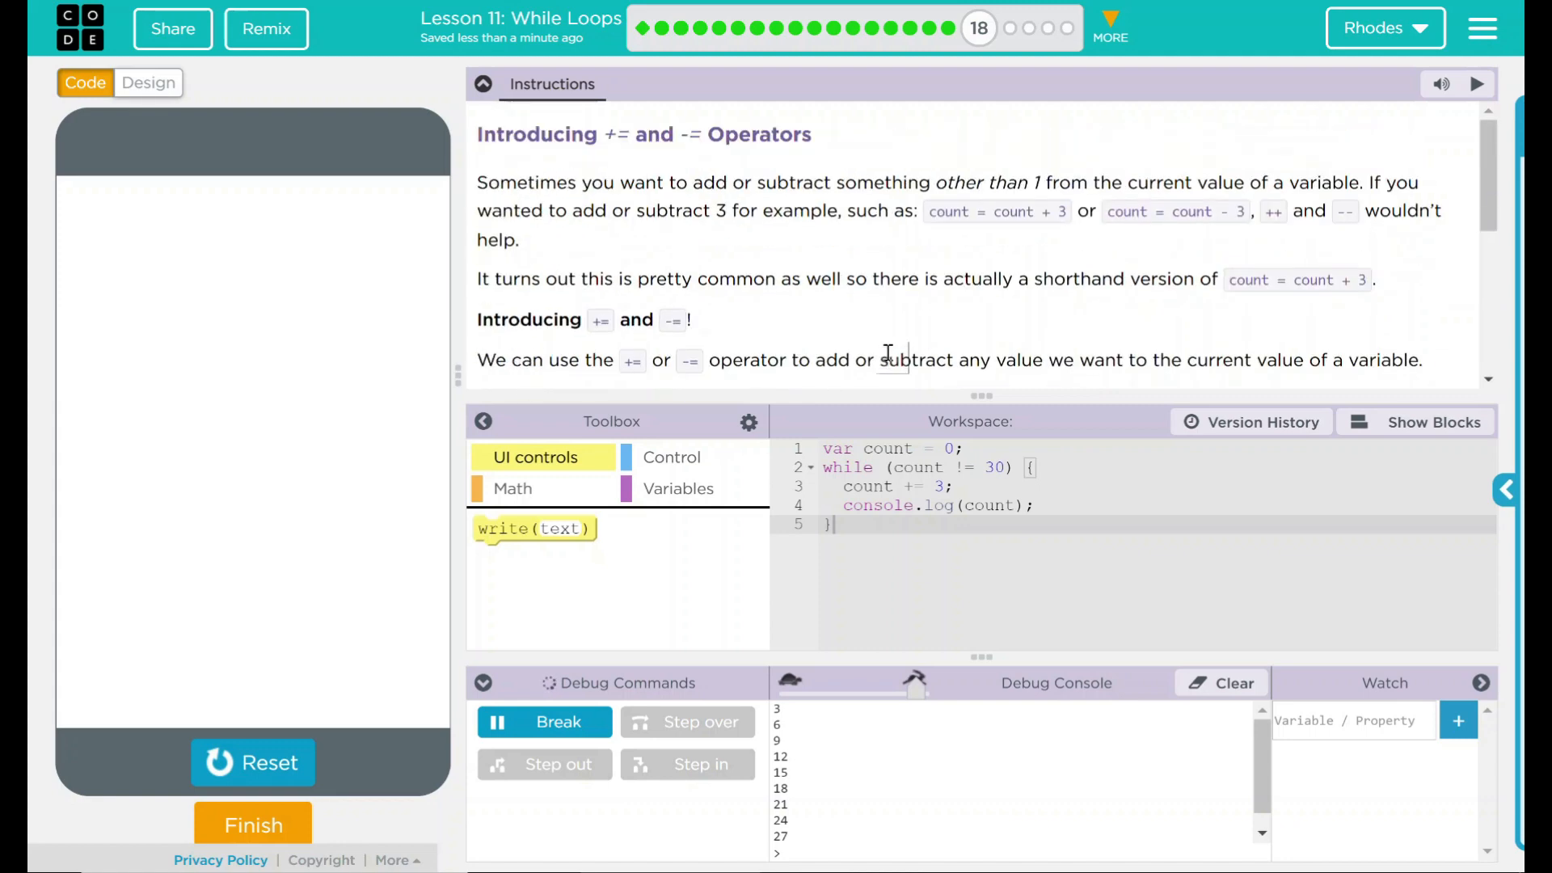
scroll("down", 3)
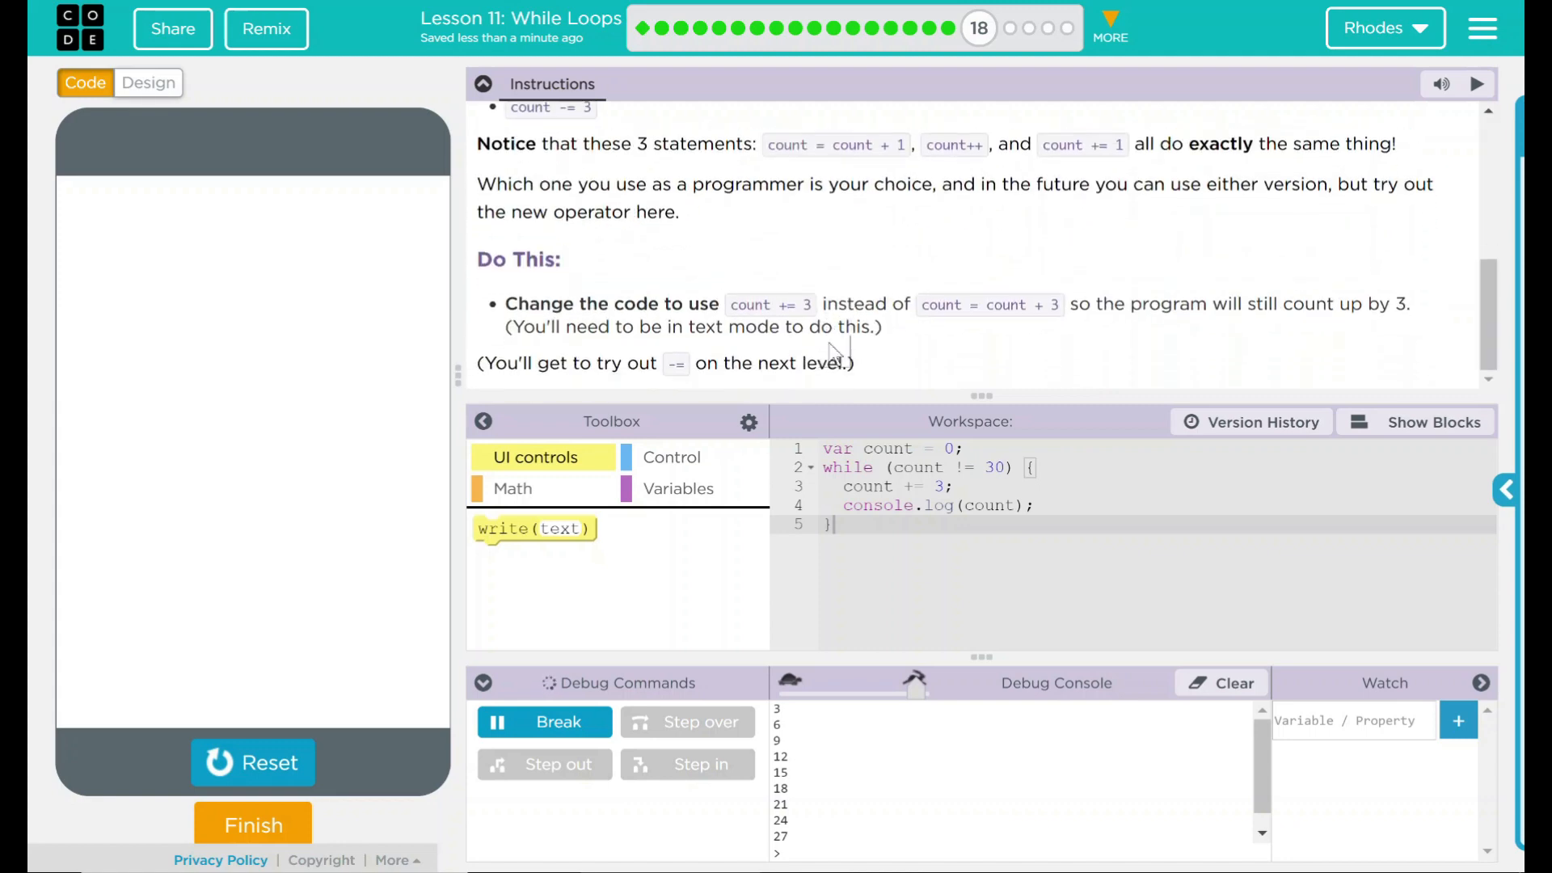
mouse_move(802, 384)
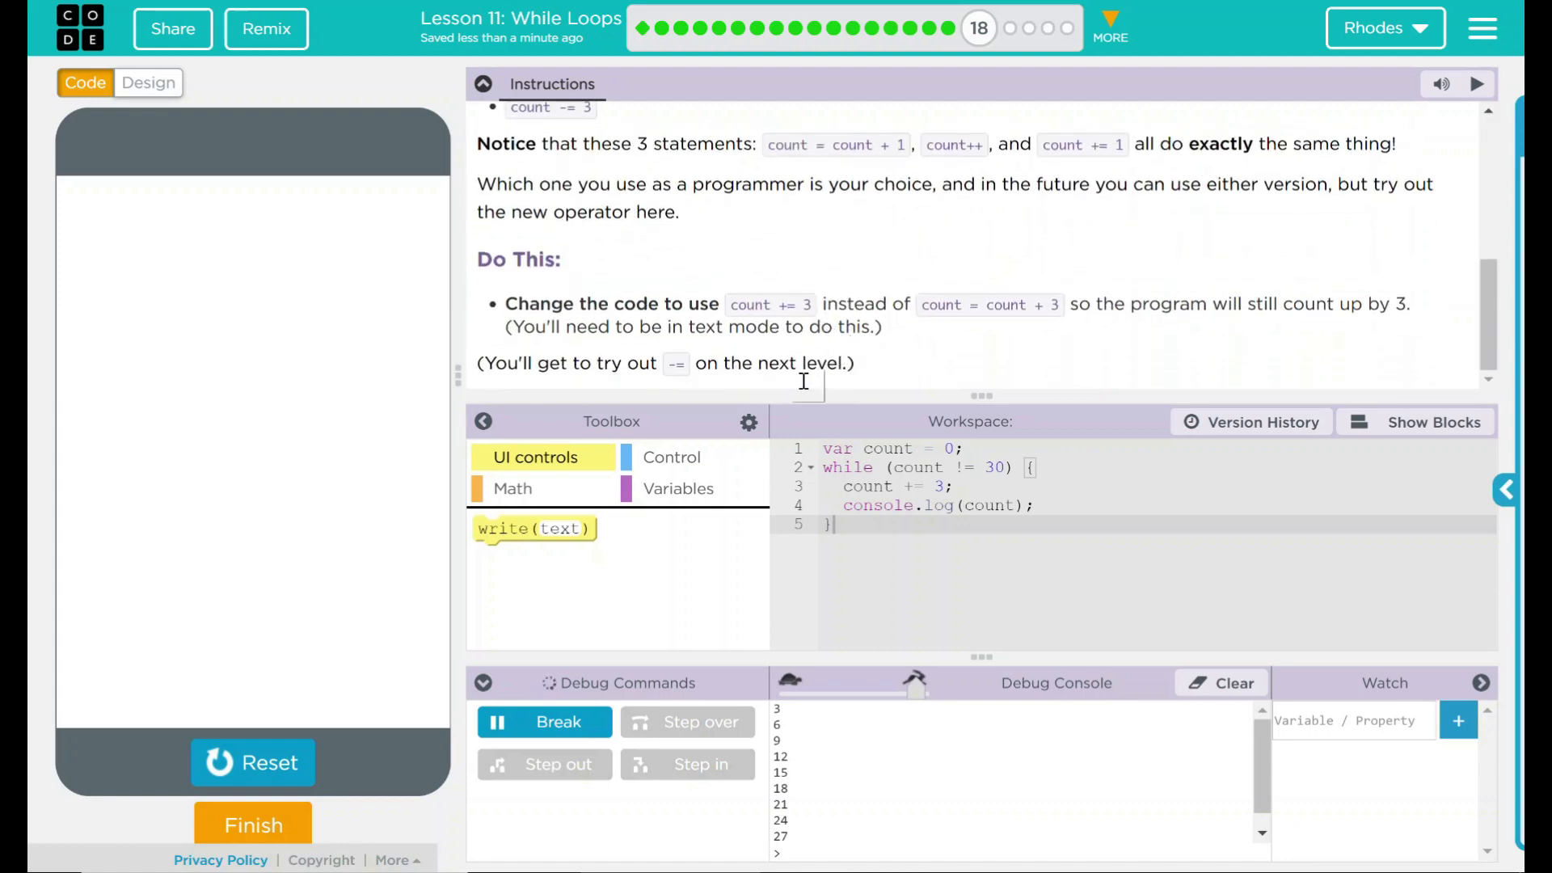
left_click(253, 763)
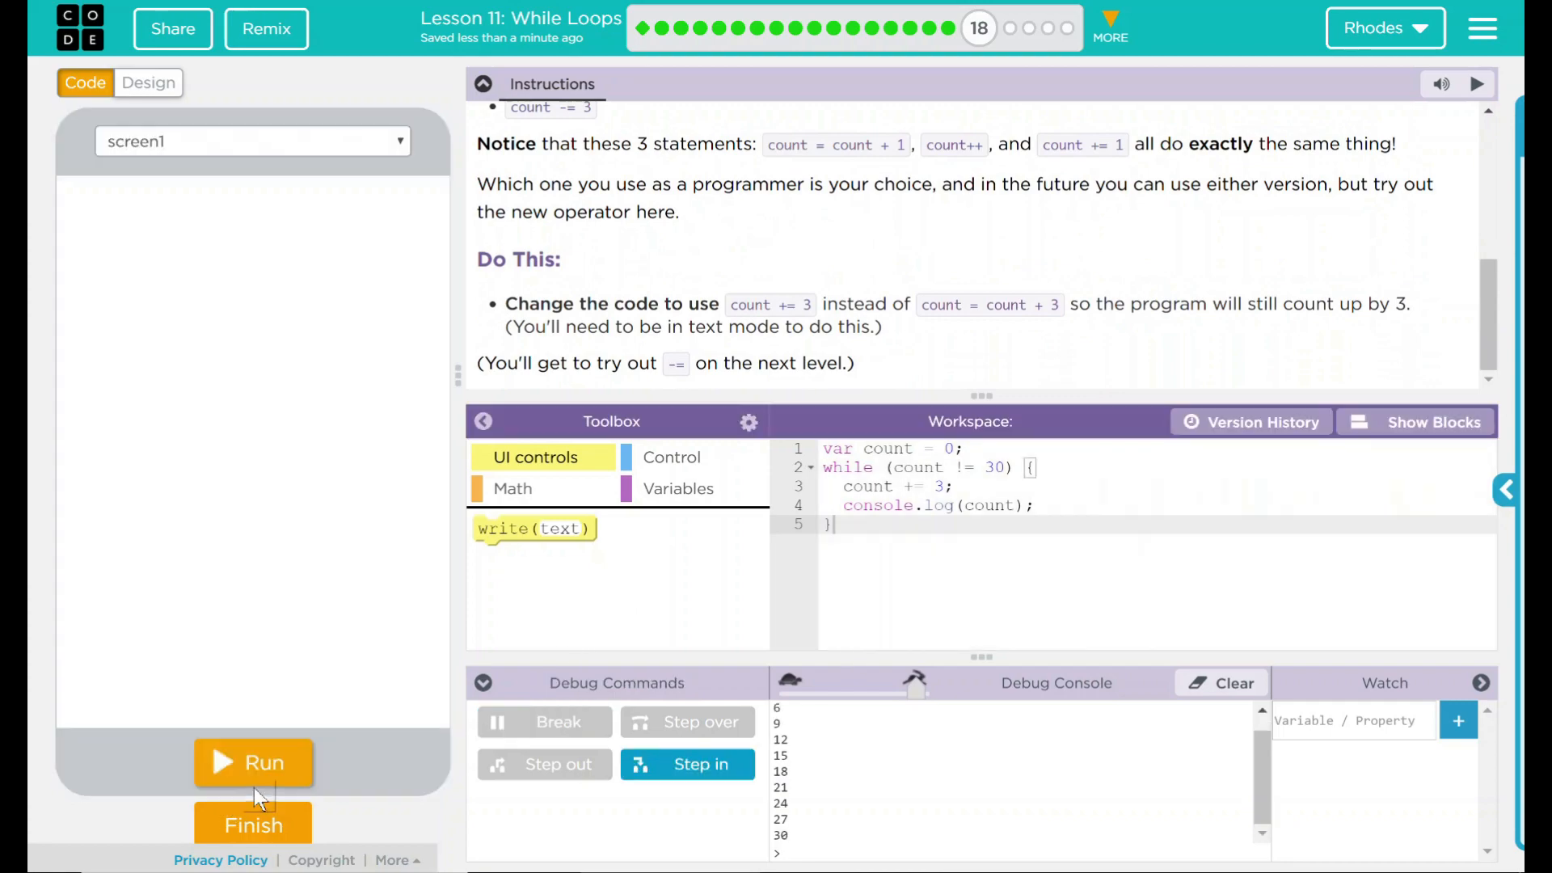
left_click(253, 825)
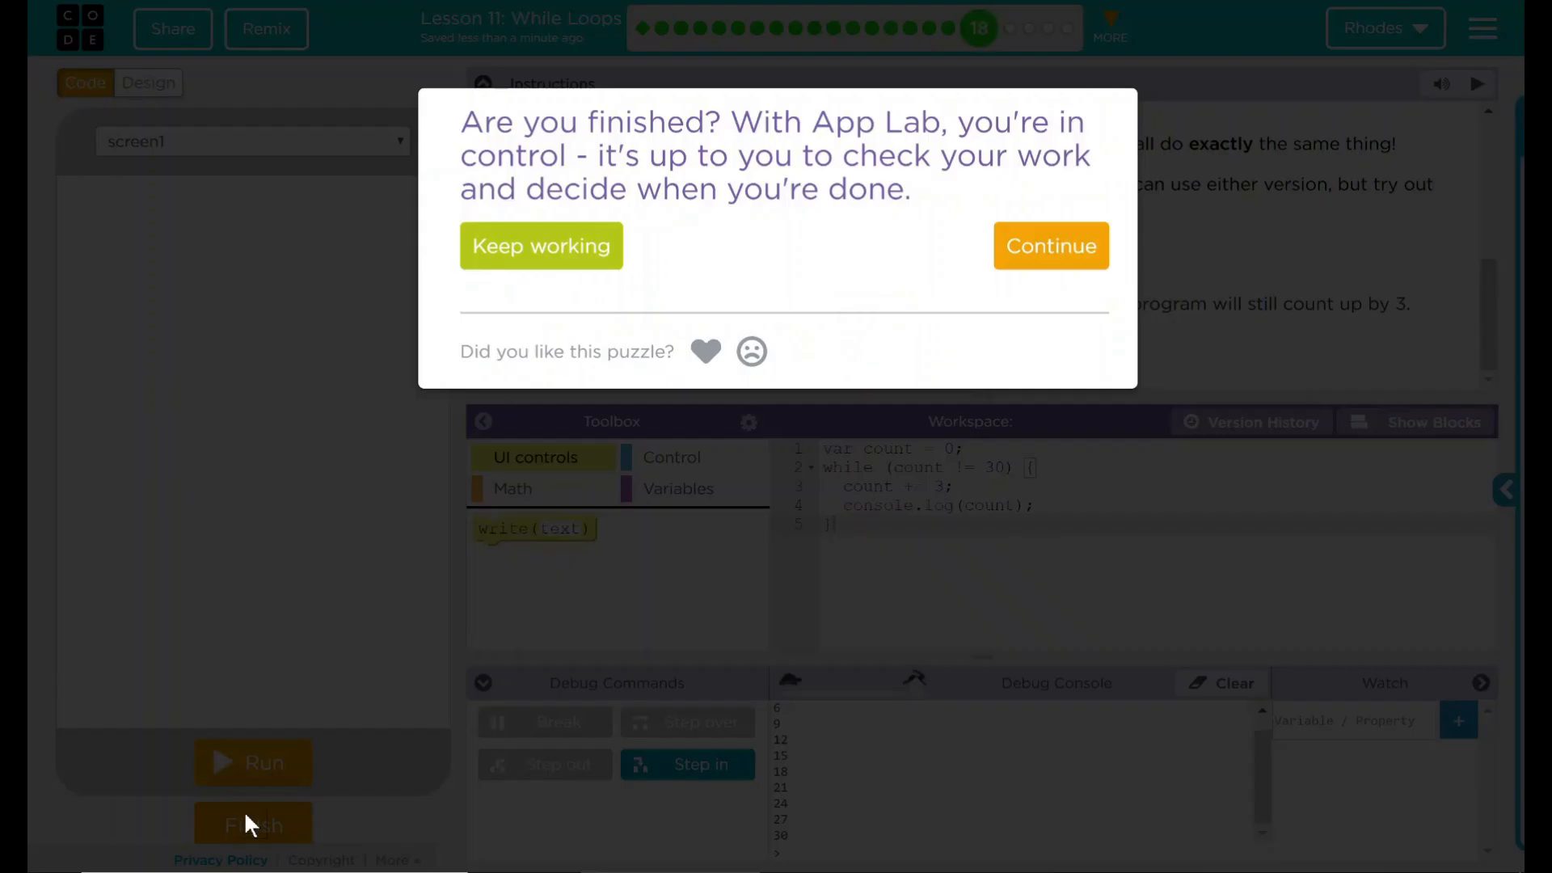